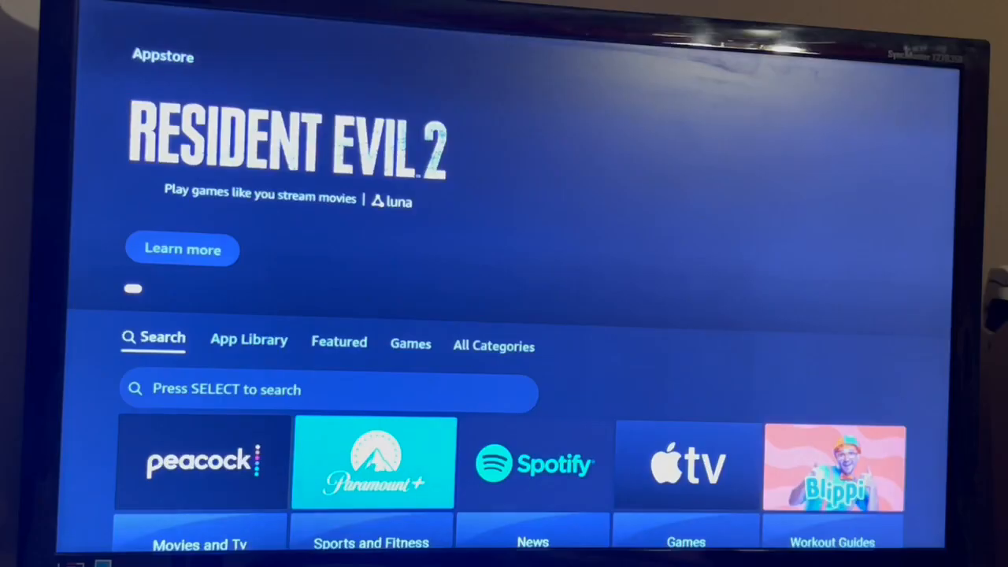
Step: Search the Appstore for 'Airscreen' and bring up the AirScreen app in the results
left_click(328, 389)
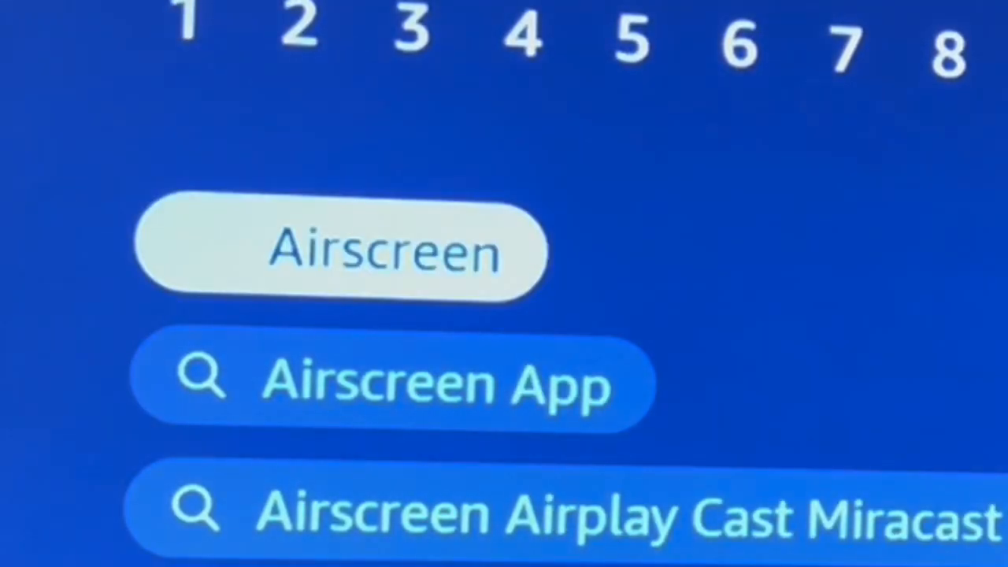
left_click(344, 249)
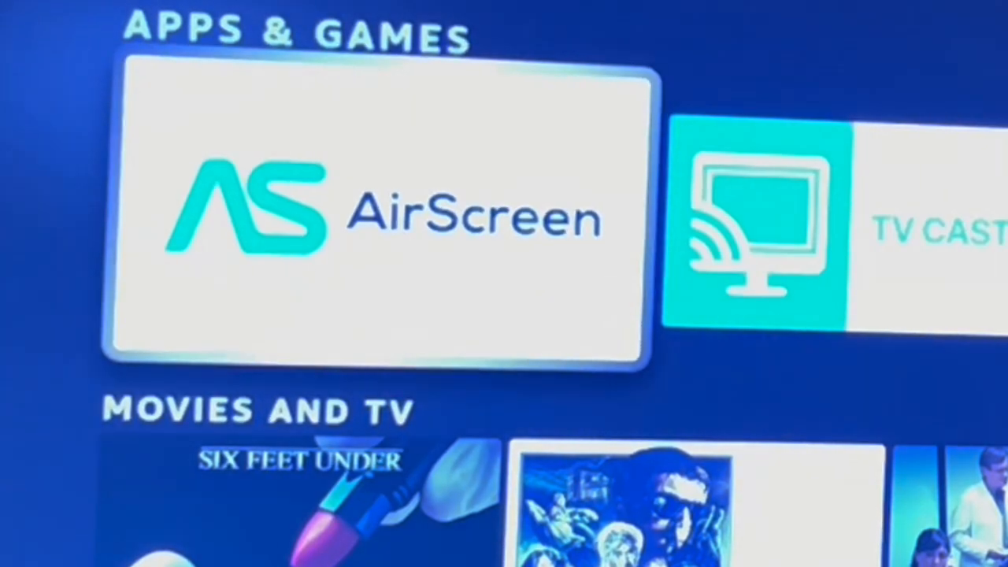
Step: Launch AirScreen, pass the welcome screen and confirm the NETGEAR55 wireless network
left_click(378, 213)
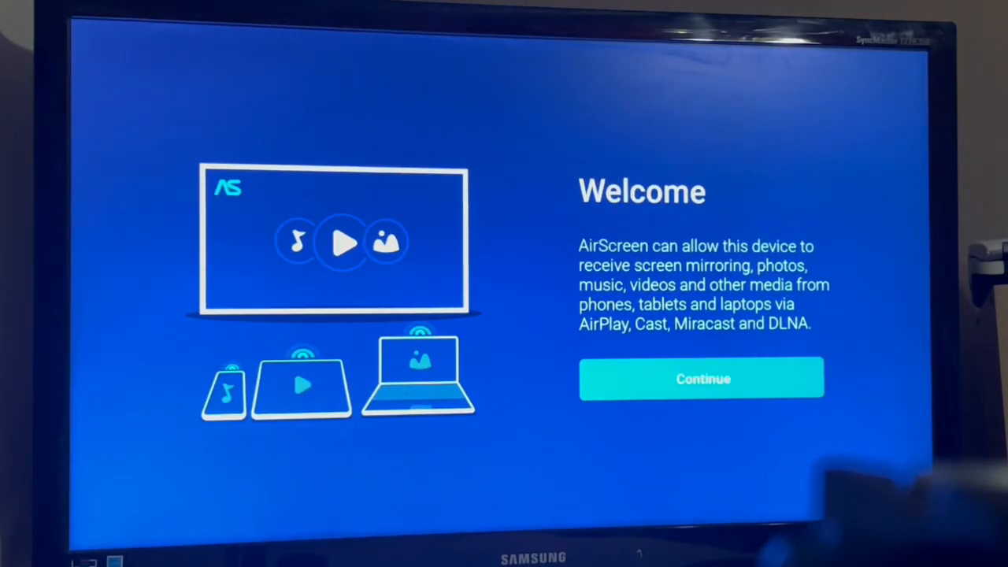
left_click(700, 378)
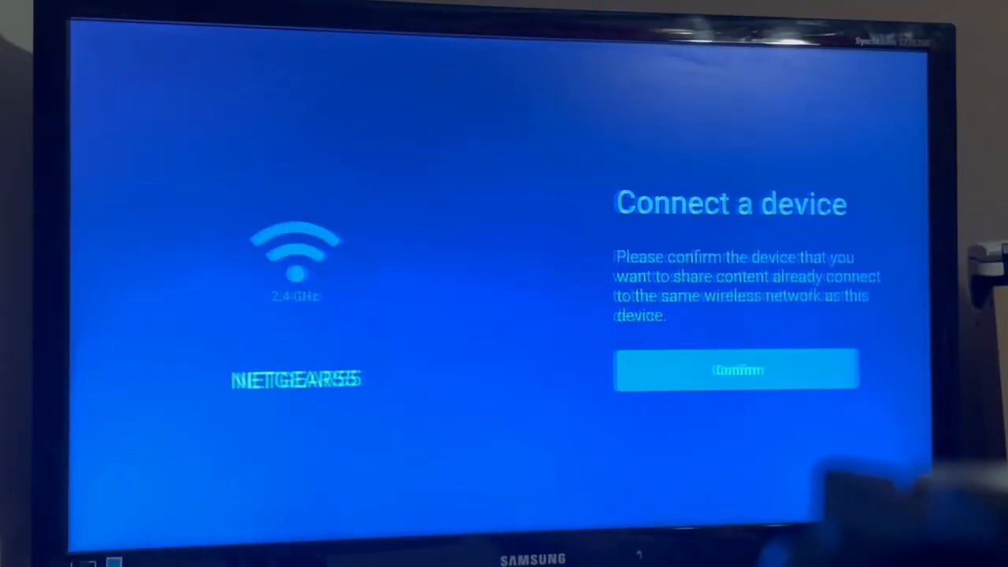
left_click(736, 370)
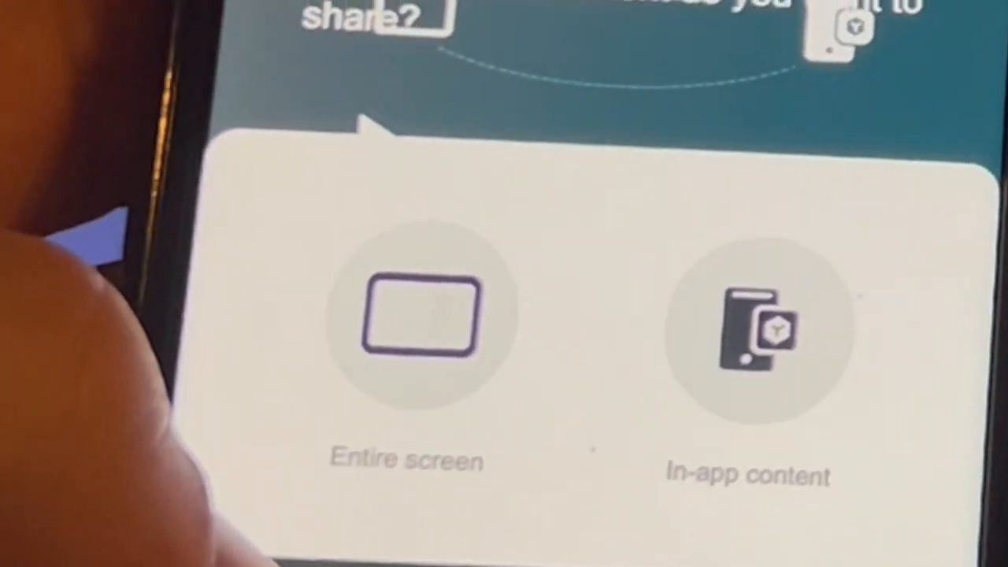
Step: Choose to share the iPhone's entire screen instead of in-app content
left_click(406, 330)
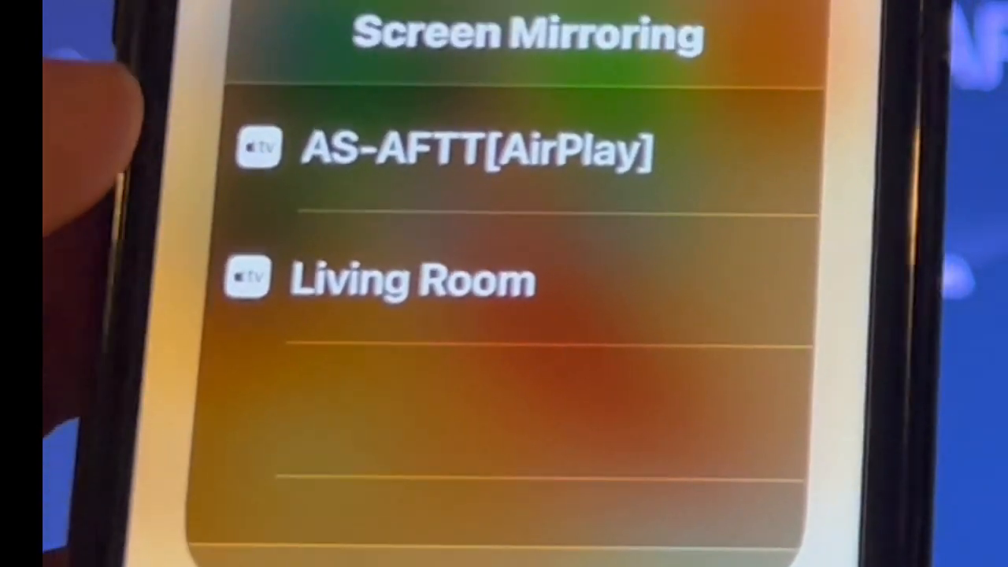
Step: Start Screen Mirroring to the AS-AFTT AirPlay receiver and dismiss Control Center
left_click(473, 150)
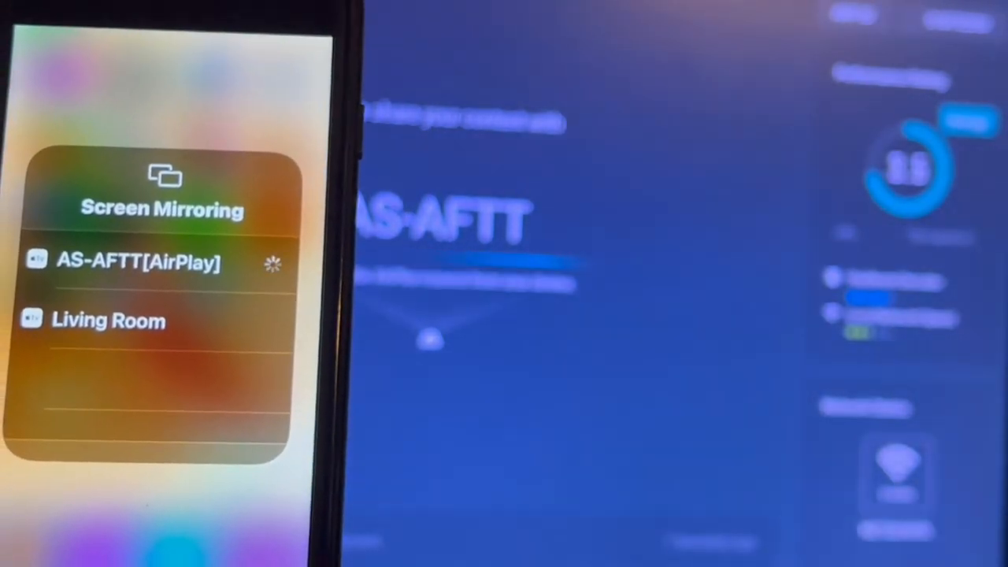
left_click(138, 261)
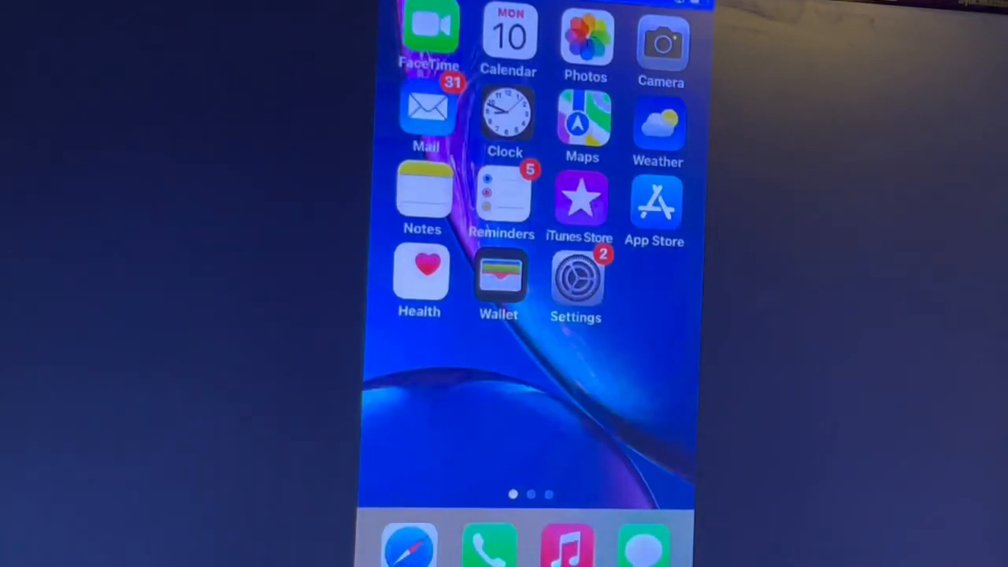
Step: Swipe to the next iPhone home screen page and watch it follow live on the TV
scroll("left", 3)
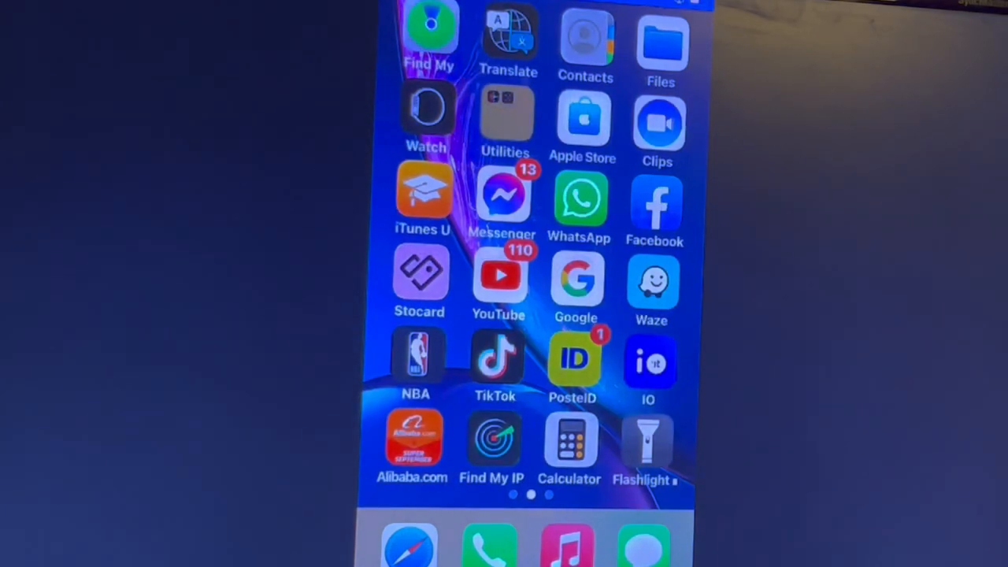